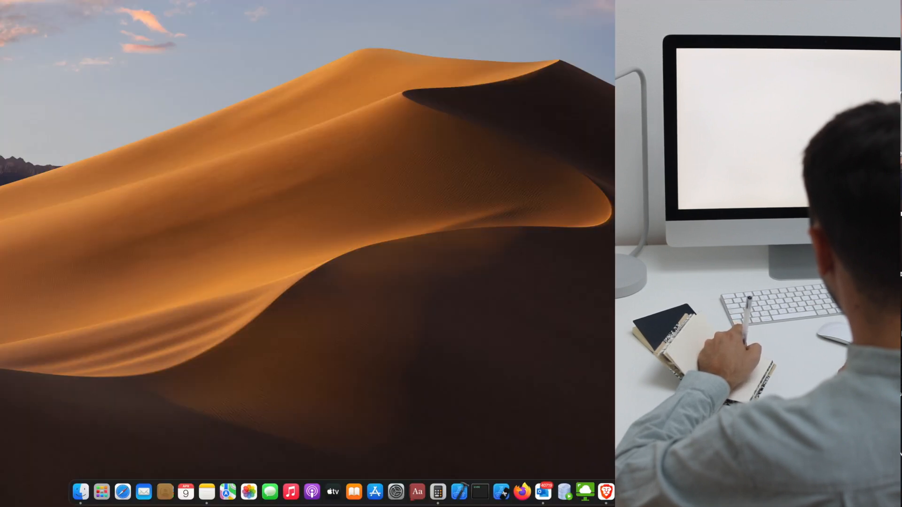
Step: Search the App Store for 'qr journal' to list the QR Journal utility app first
{"action": "left_click", "coordinate": [375, 491]}
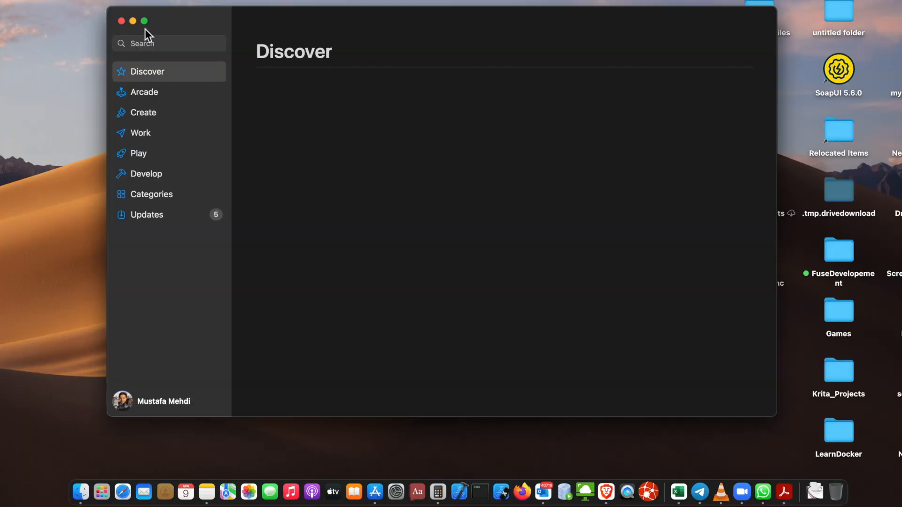
{"action": "type", "text": "qr journal"}
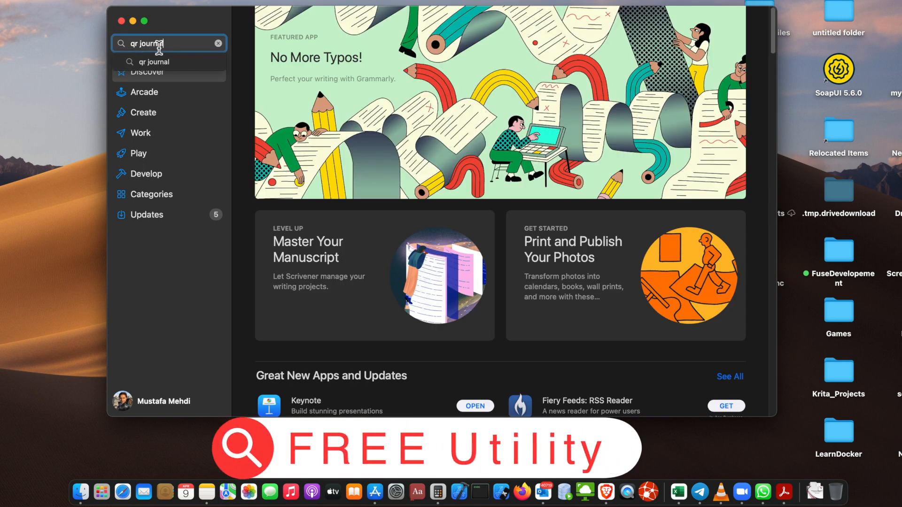
{"action": "key", "text": "Return"}
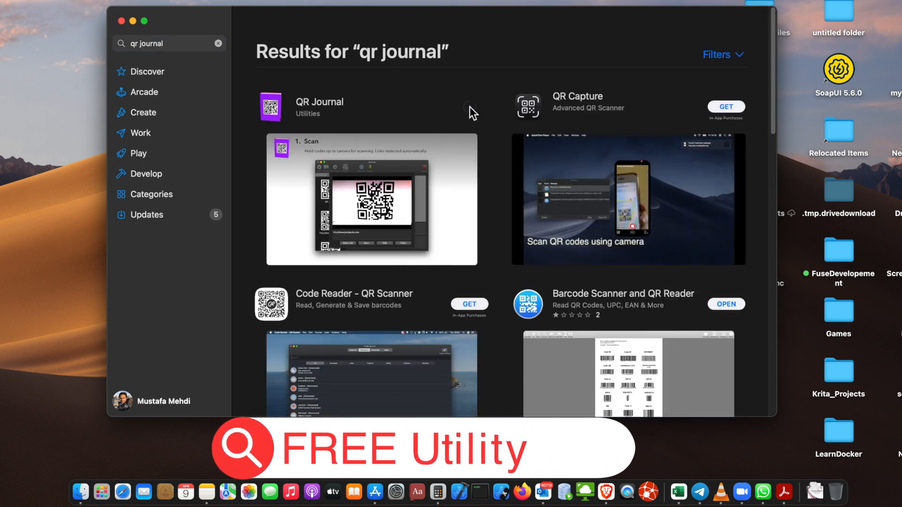